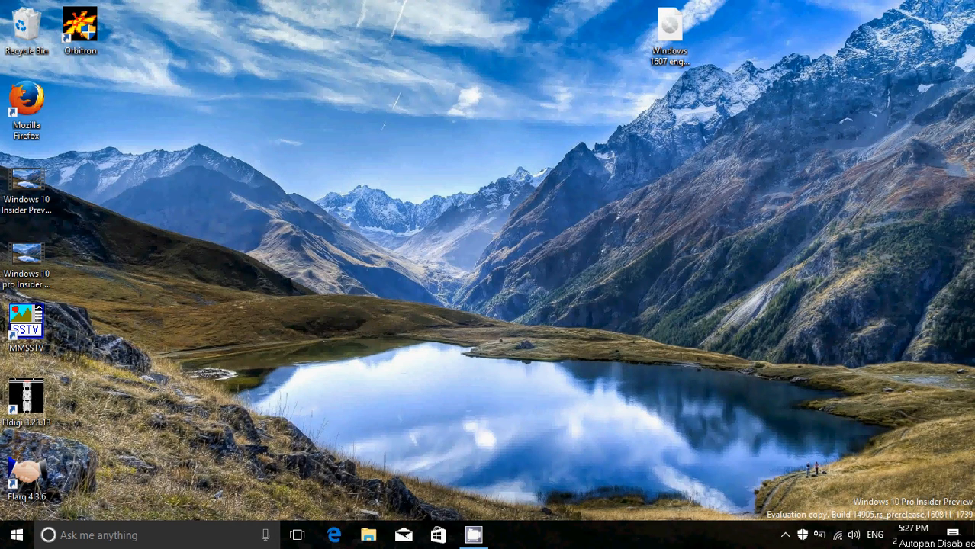
mouse_move(963, 526)
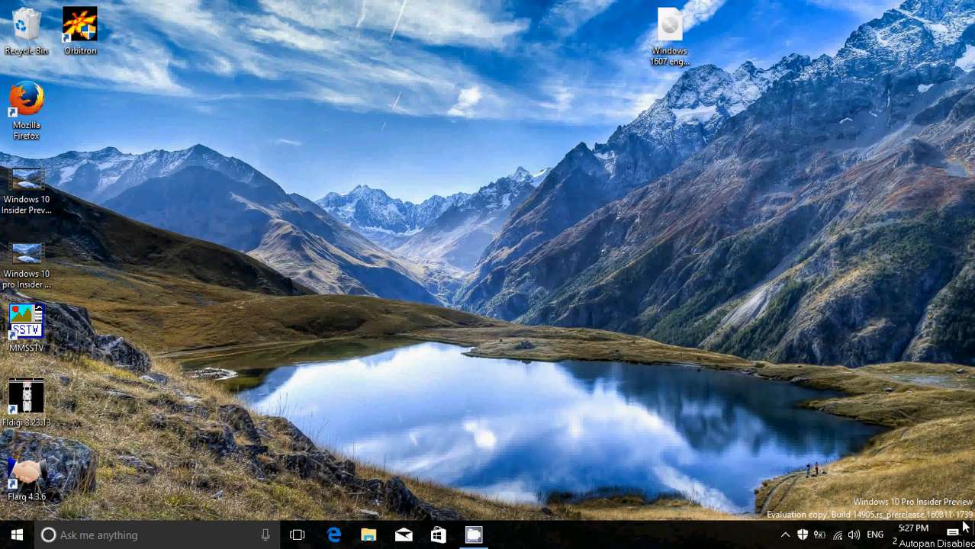
Open Windows Settings through the Action Center's All settings tile
left_click(954, 535)
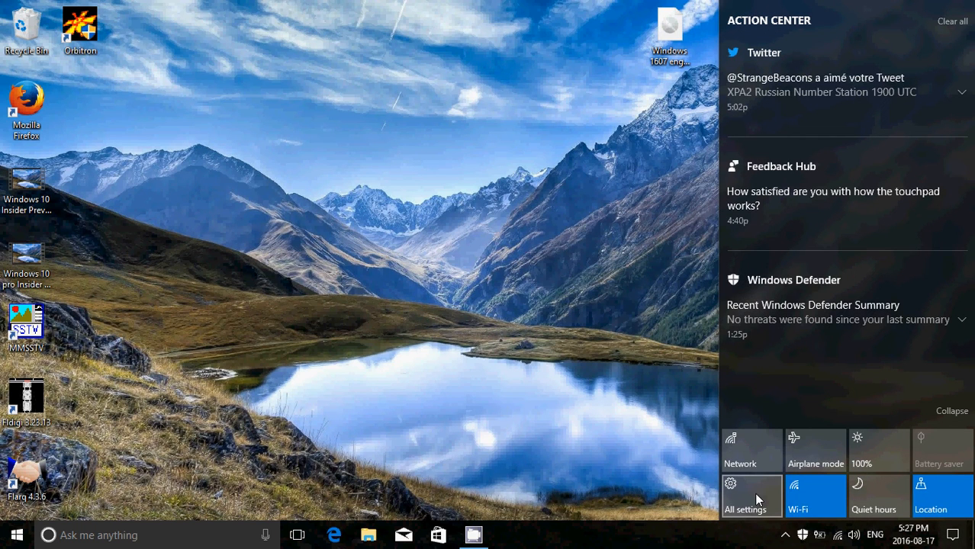
left_click(745, 496)
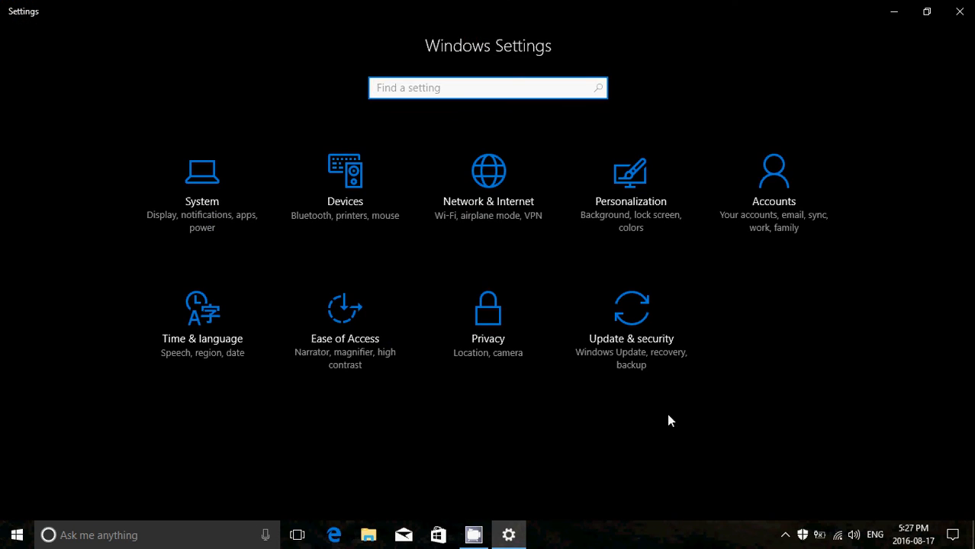
mouse_move(752, 376)
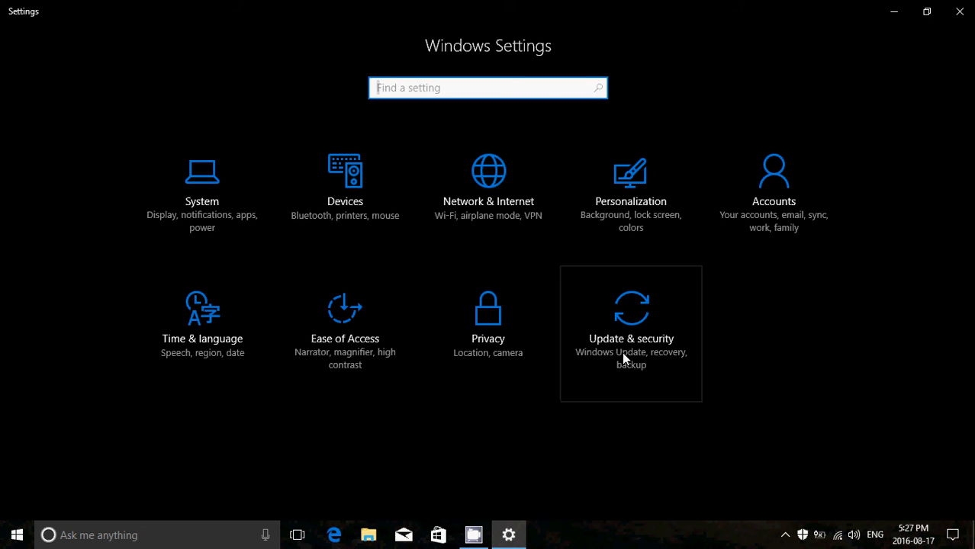
Go to Update & security > Windows Insider Program and expand the Insider level dropdown
left_click(631, 333)
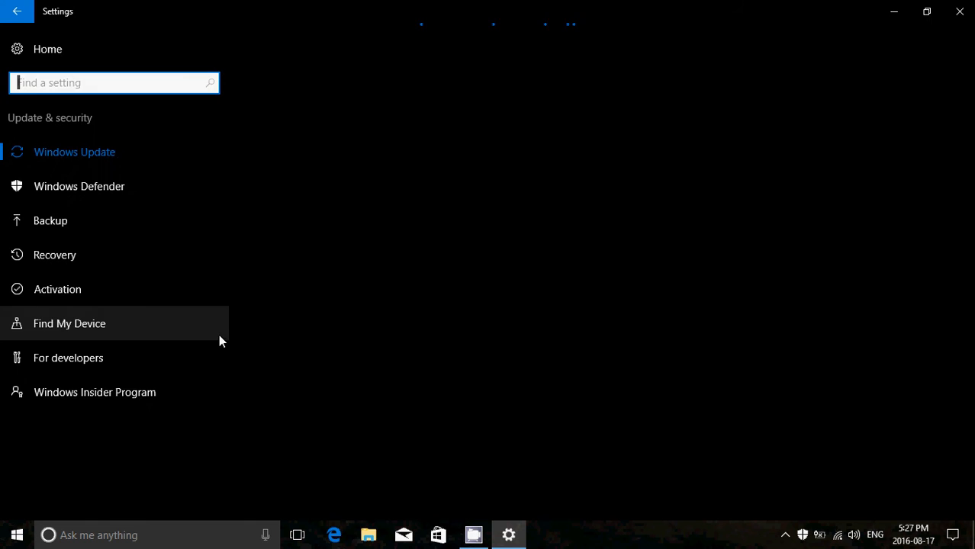
left_click(94, 392)
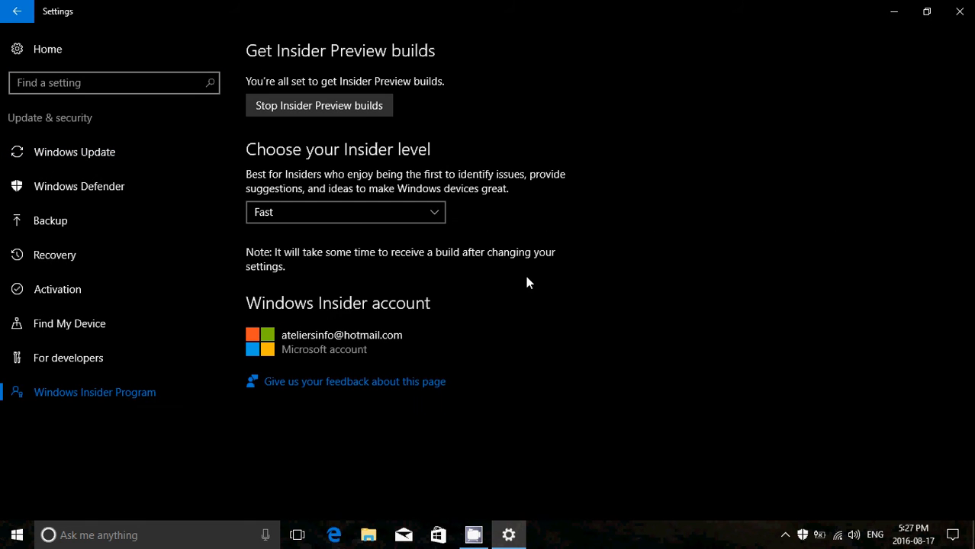
mouse_move(396, 218)
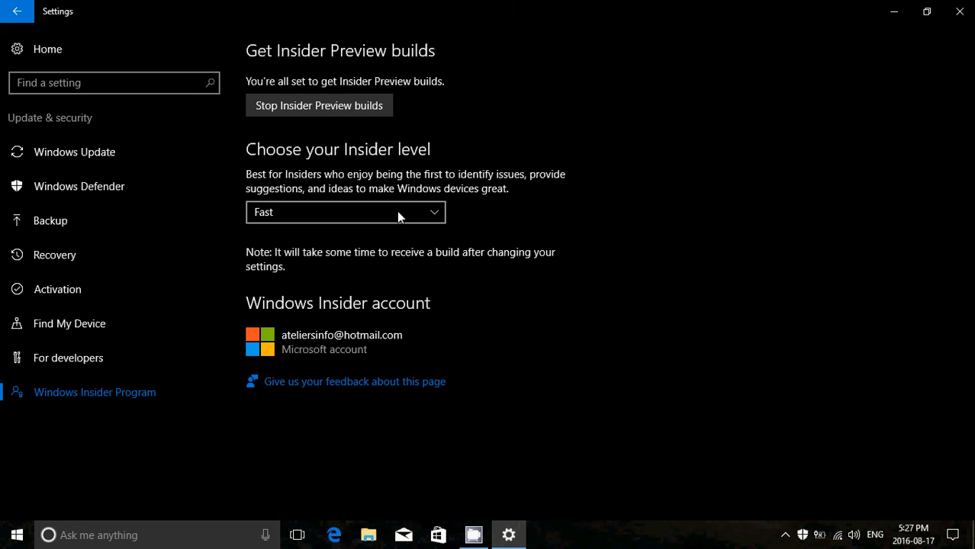
left_click(345, 212)
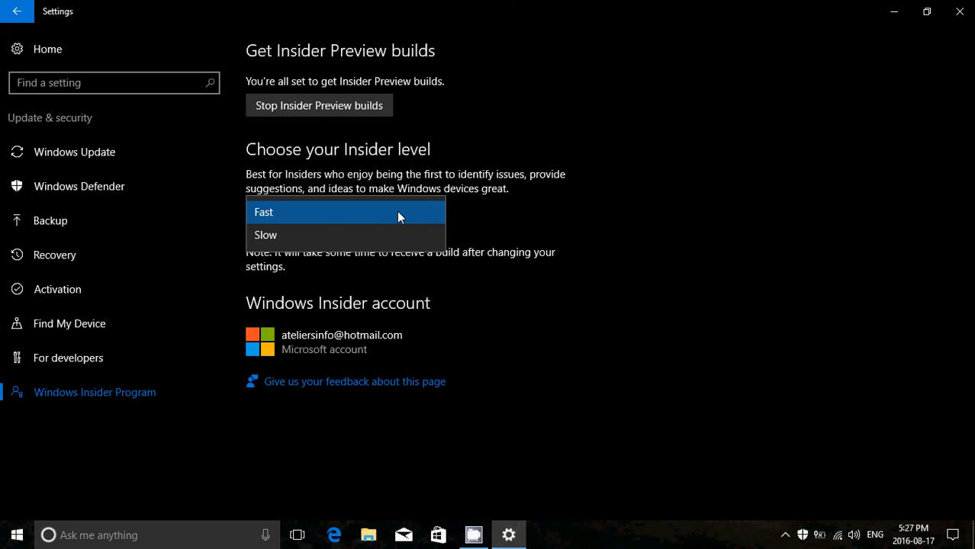
mouse_move(626, 231)
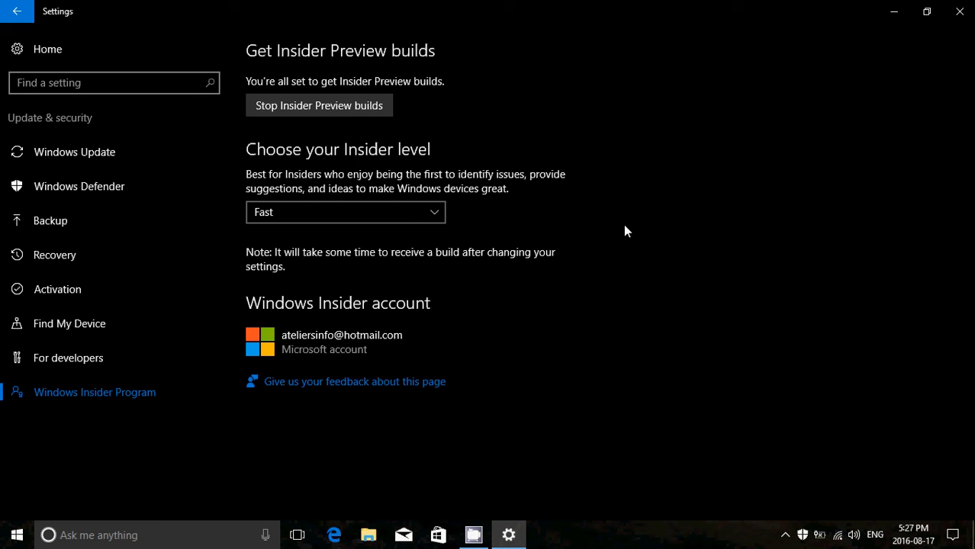
Expand the Choose your Insider level dropdown to show Fast and Slow
left_click(345, 212)
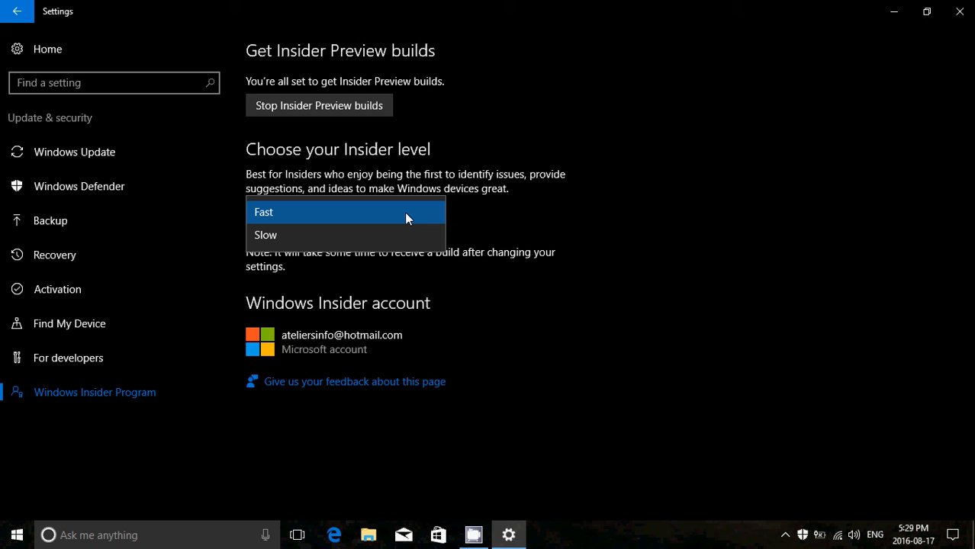
Choose Fast in the Insider level dropdown, closing the list
left_click(264, 212)
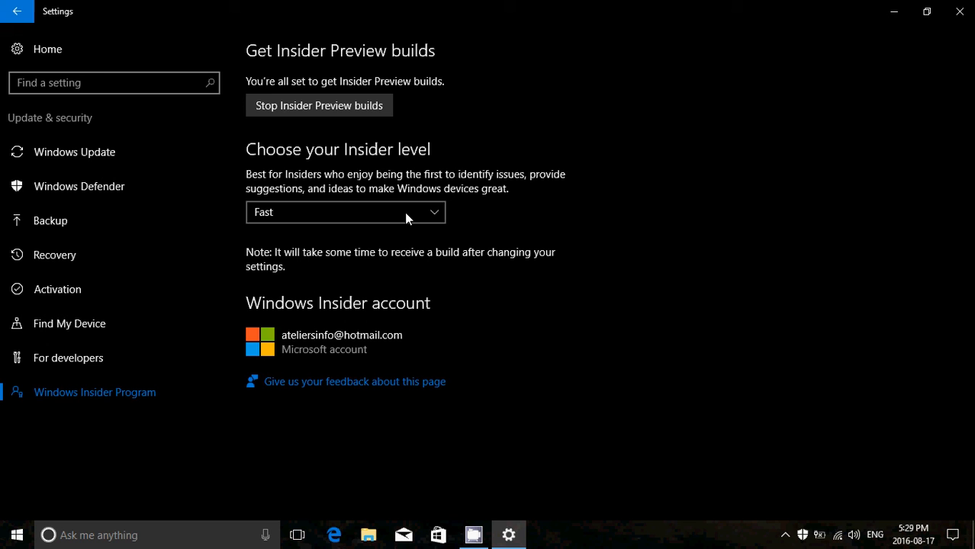
Reopen the Insider level choices, then close the Settings window
left_click(345, 212)
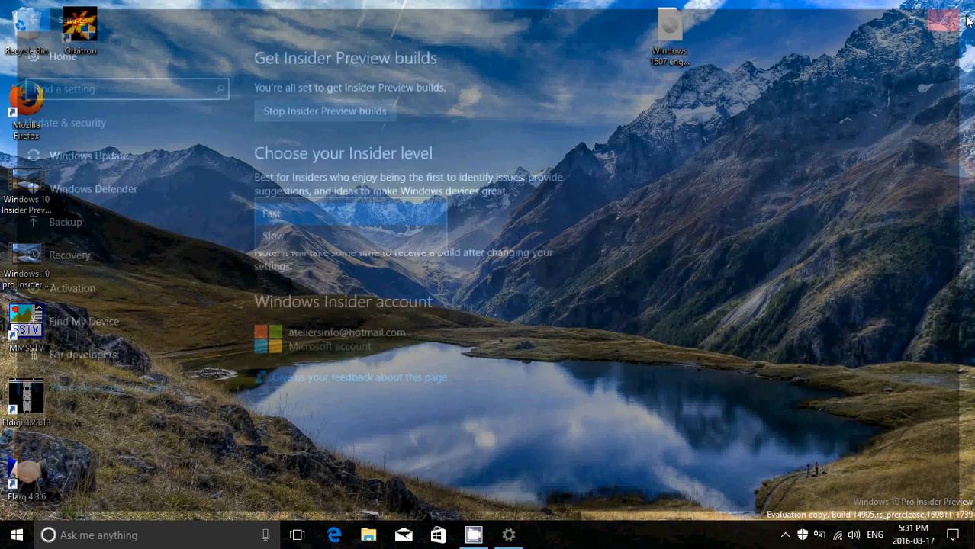
left_click(944, 20)
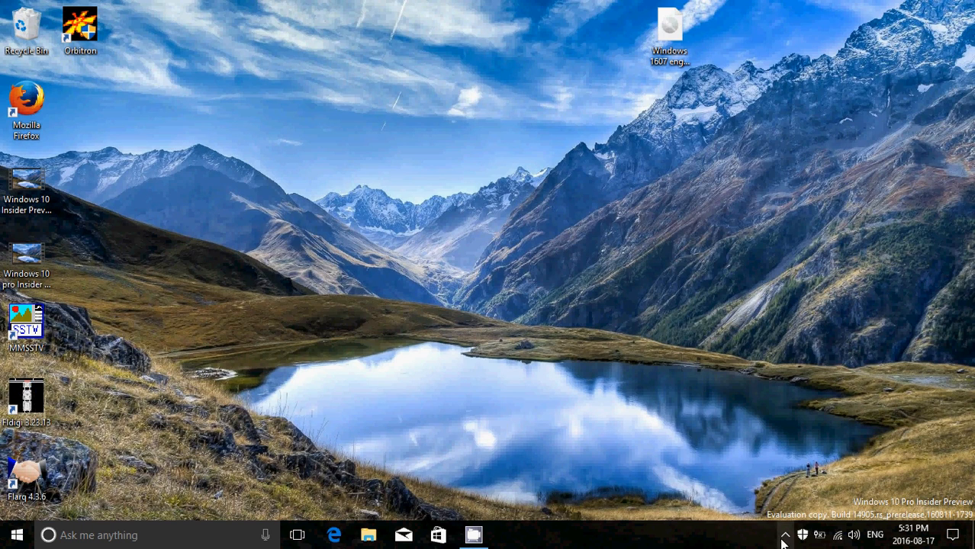